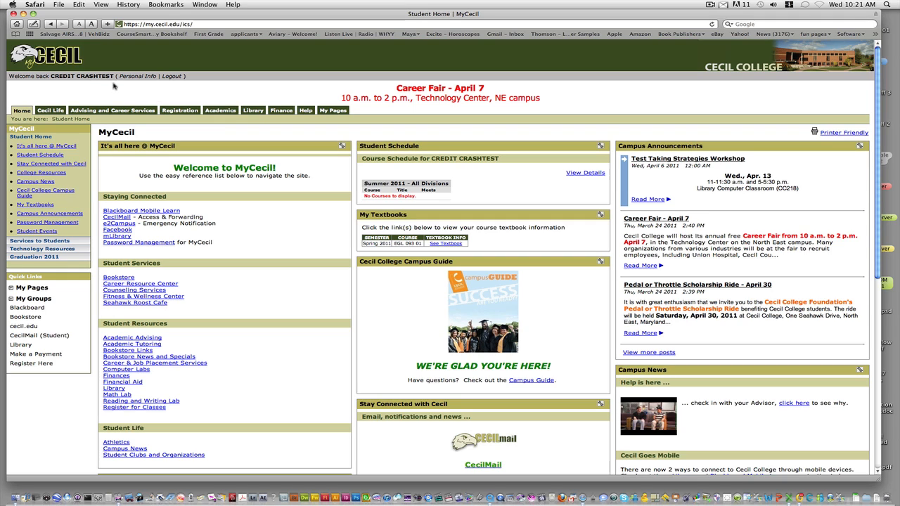
{"action": "mouse_move", "coordinate": [180, 110]}
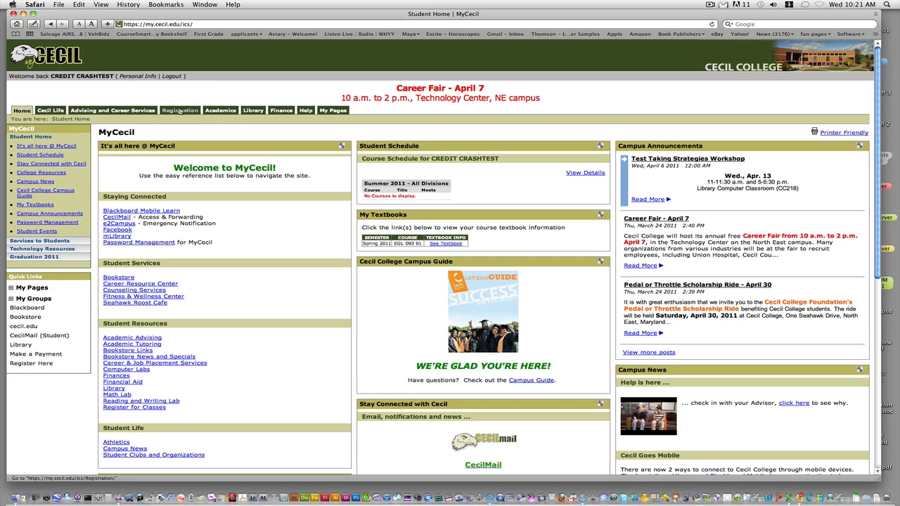
Navigate from the student home page to the Registration area.
{"action": "left_click", "coordinate": [180, 110]}
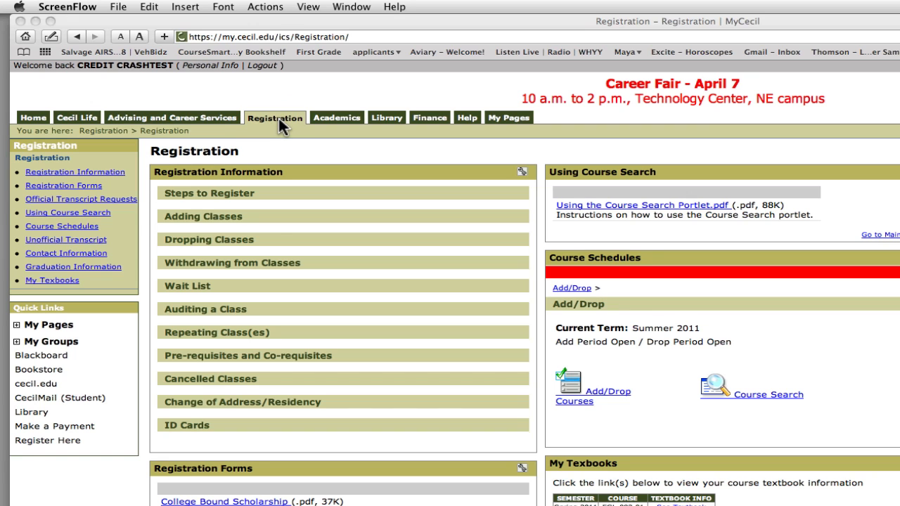
{"action": "mouse_move", "coordinate": [284, 276]}
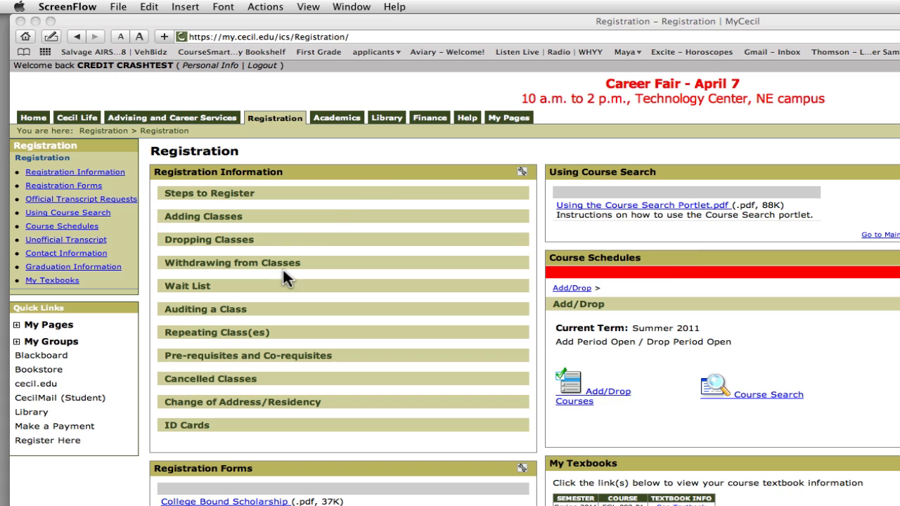
{"action": "mouse_move", "coordinate": [242, 183]}
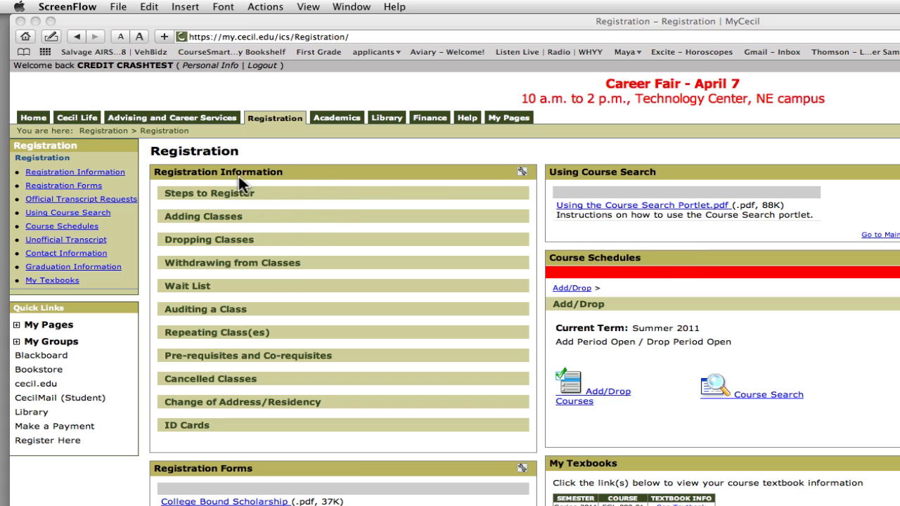
{"action": "mouse_move", "coordinate": [322, 208]}
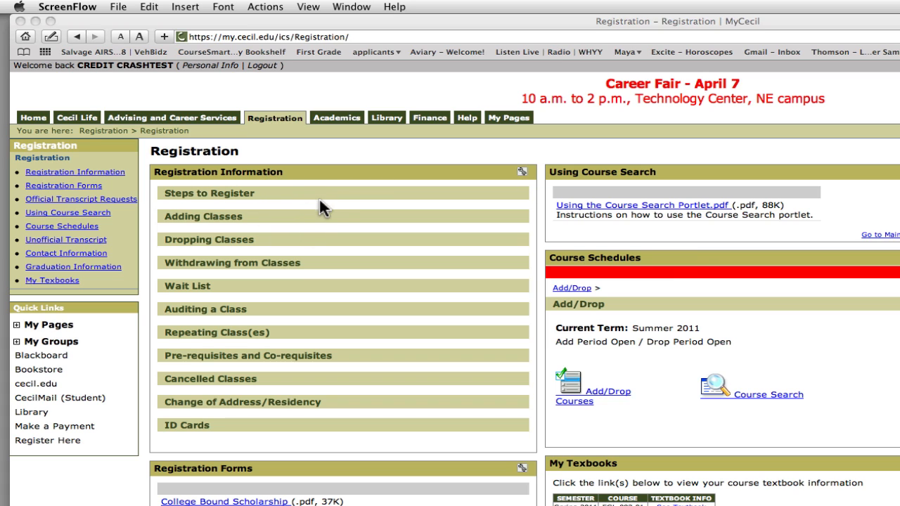
{"action": "mouse_move", "coordinate": [190, 199]}
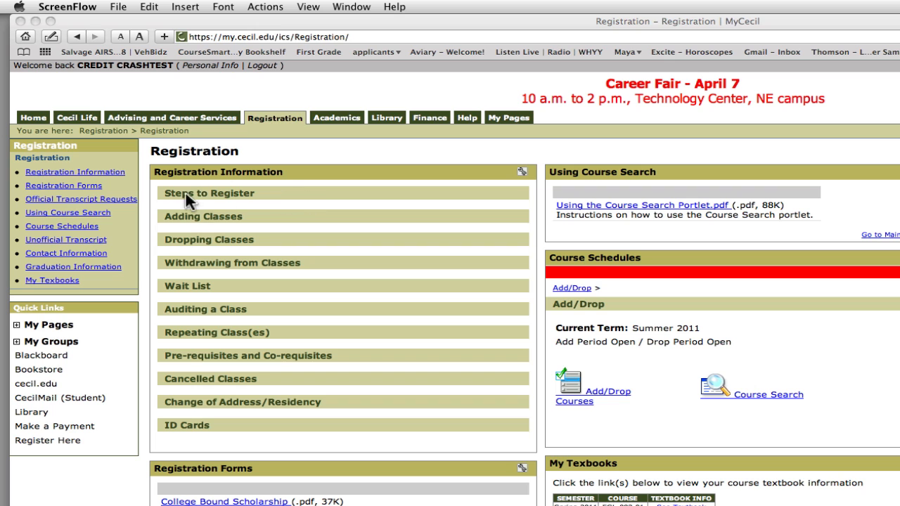
{"action": "left_click", "coordinate": [209, 194]}
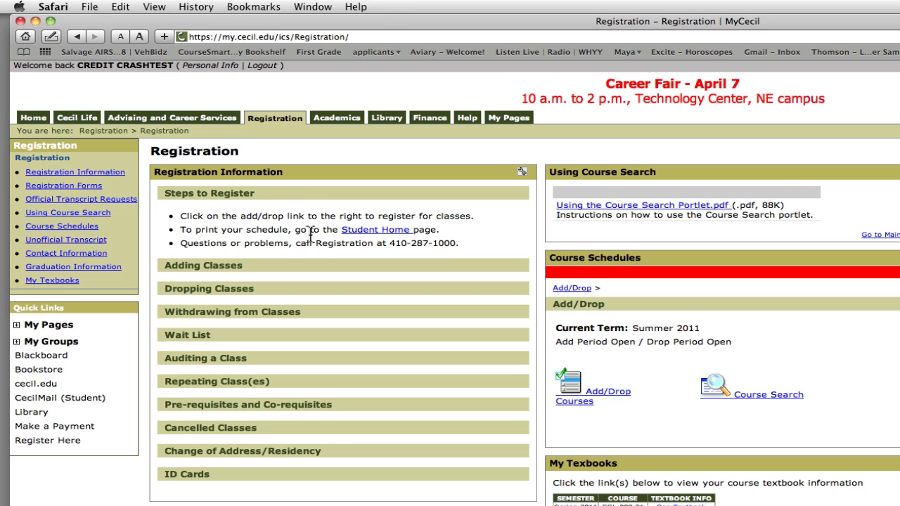
{"action": "left_click", "coordinate": [210, 193]}
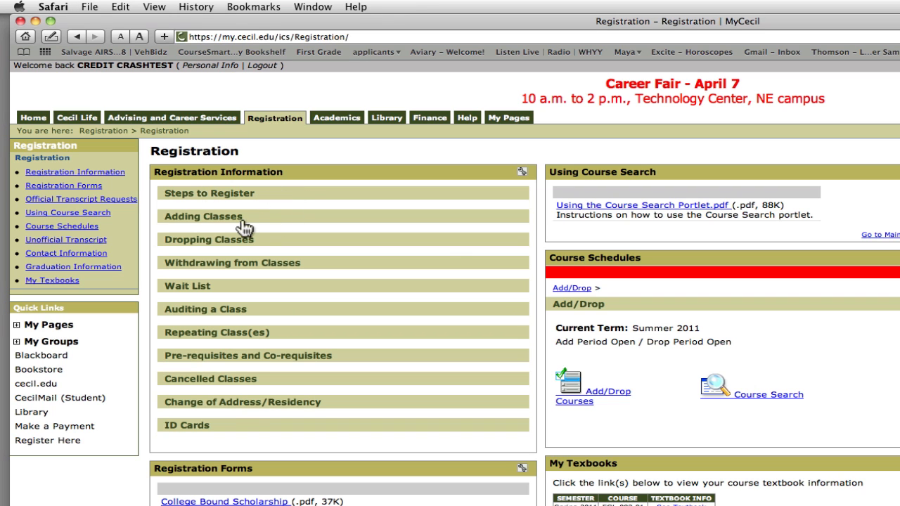
{"action": "left_click", "coordinate": [202, 216]}
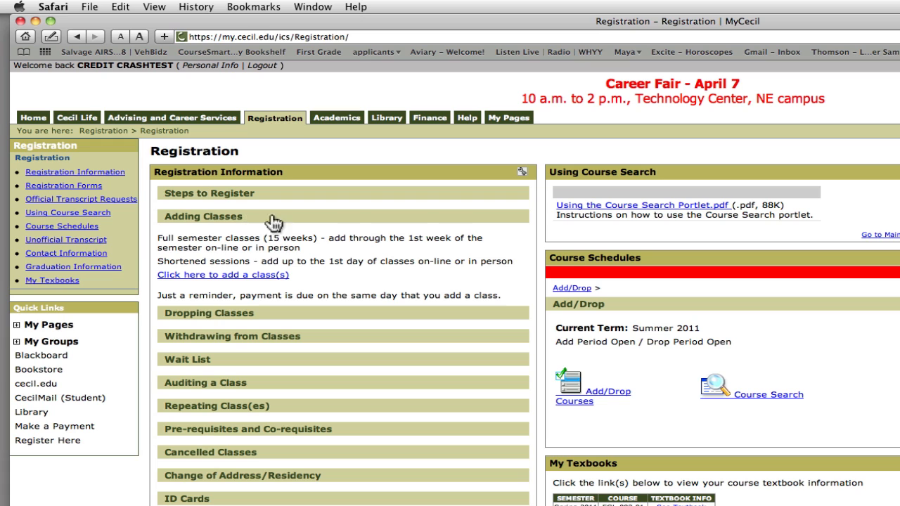
{"action": "left_click", "coordinate": [203, 216]}
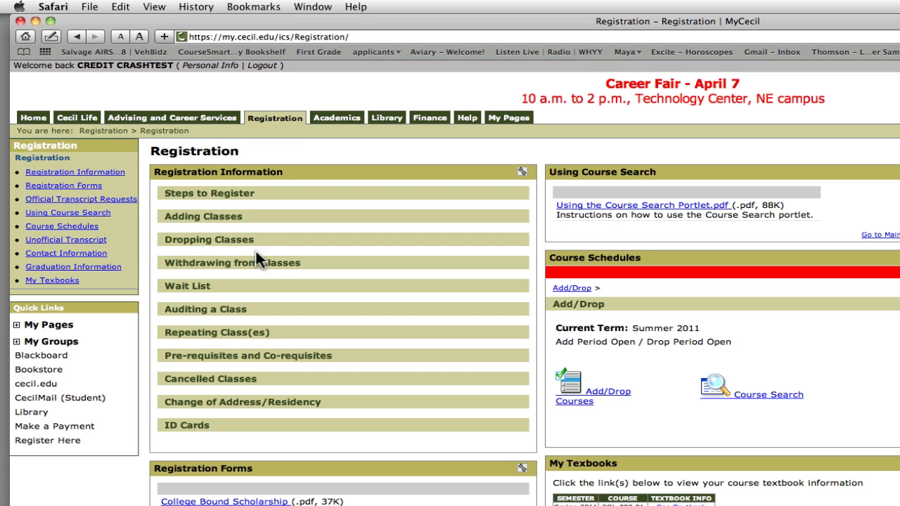
{"action": "mouse_move", "coordinate": [271, 272]}
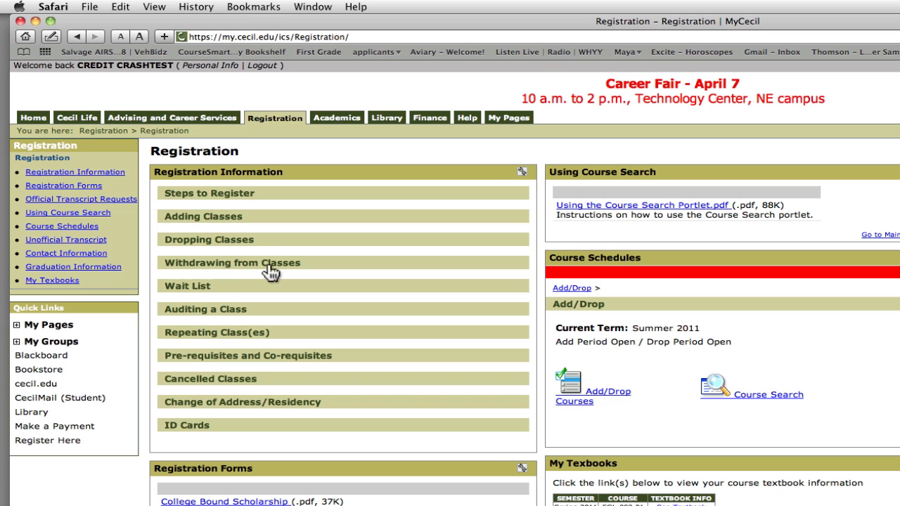
{"action": "mouse_move", "coordinate": [242, 289]}
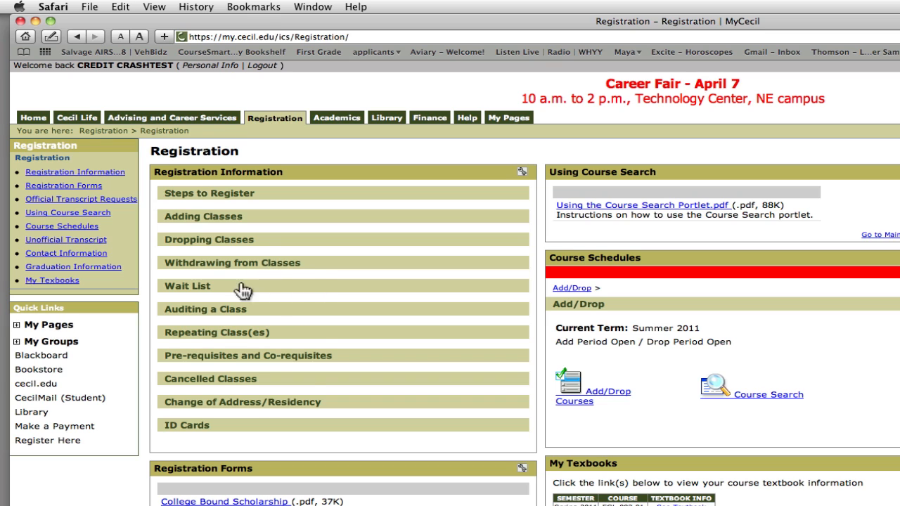
{"action": "mouse_move", "coordinate": [362, 449]}
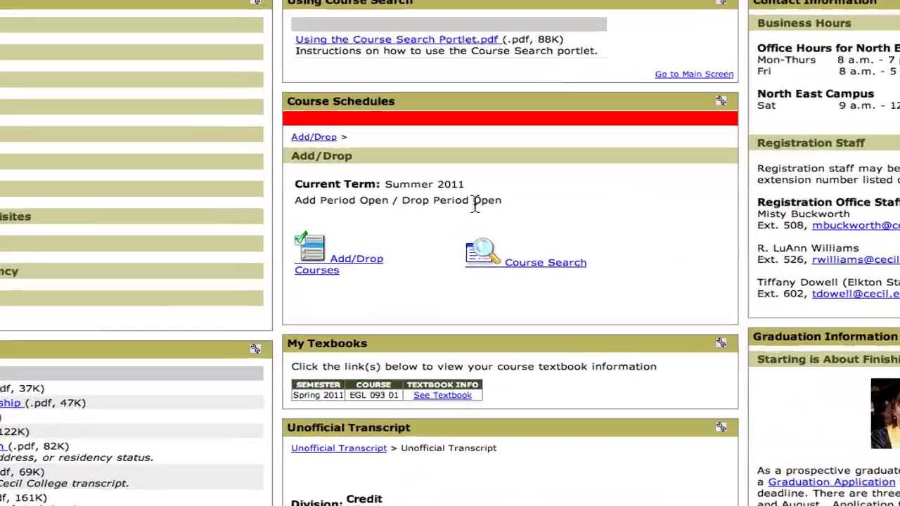
{"action": "scroll", "scroll_direction": "down", "scroll_amount": 3}
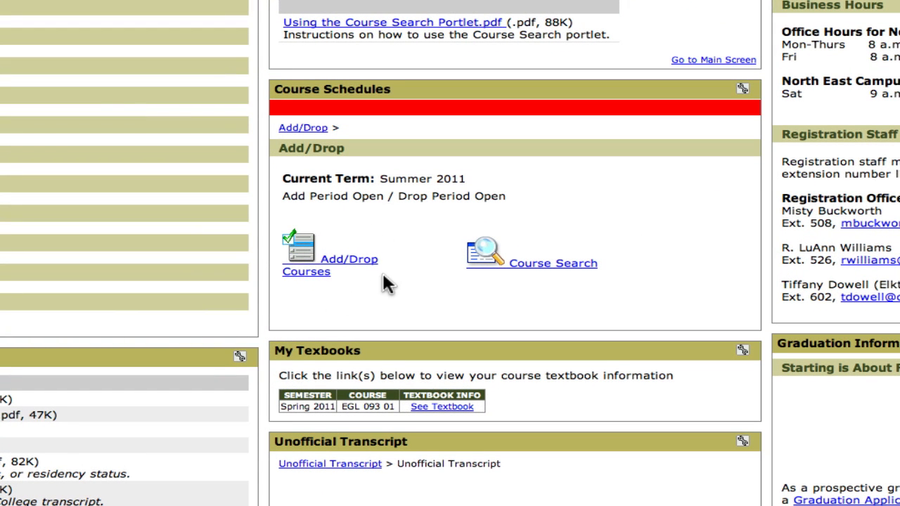
{"action": "mouse_move", "coordinate": [541, 225]}
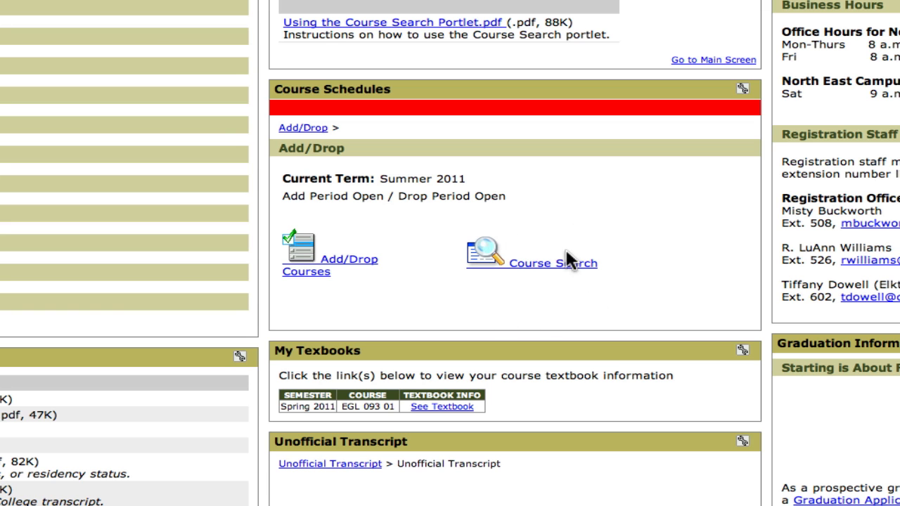
{"action": "left_click", "coordinate": [553, 263]}
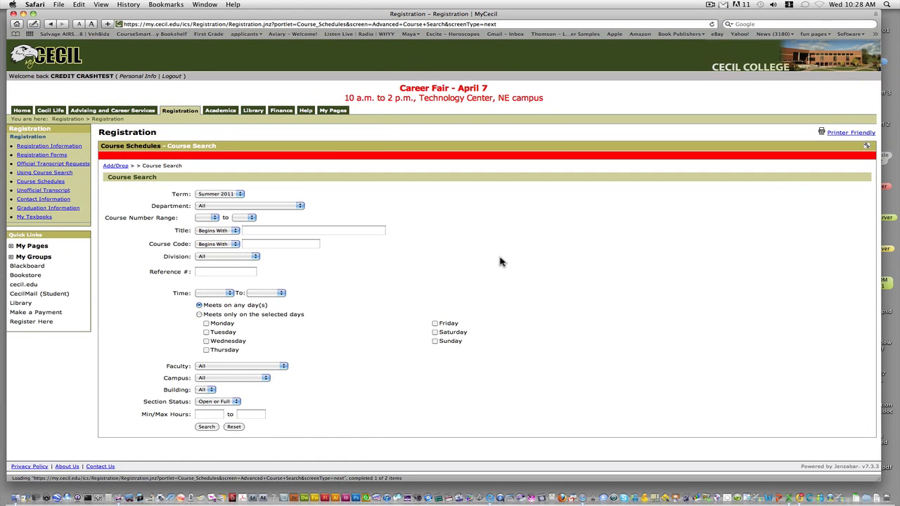
{"action": "mouse_move", "coordinate": [168, 203]}
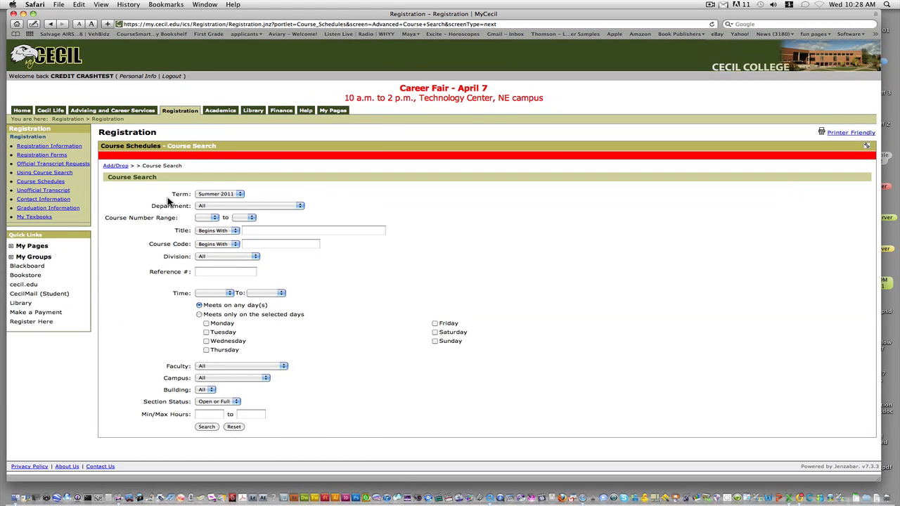
{"action": "mouse_move", "coordinate": [250, 200]}
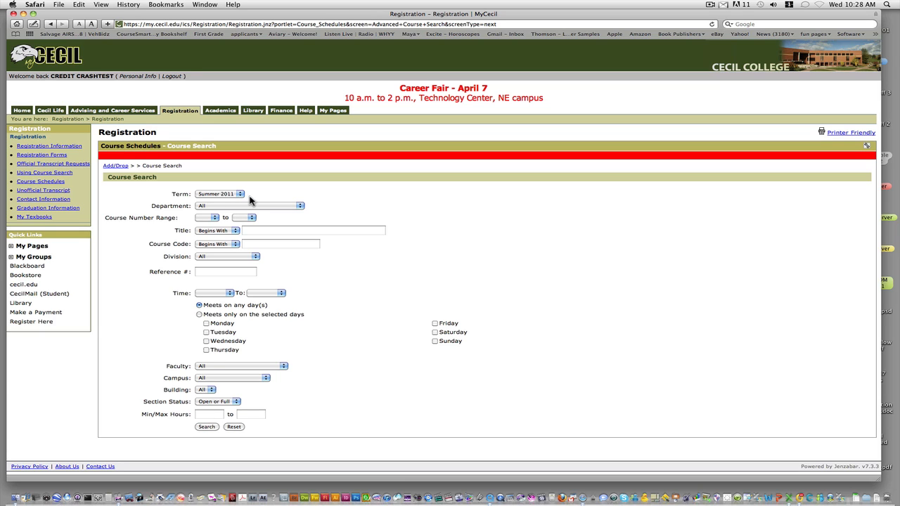
{"action": "mouse_move", "coordinate": [273, 213]}
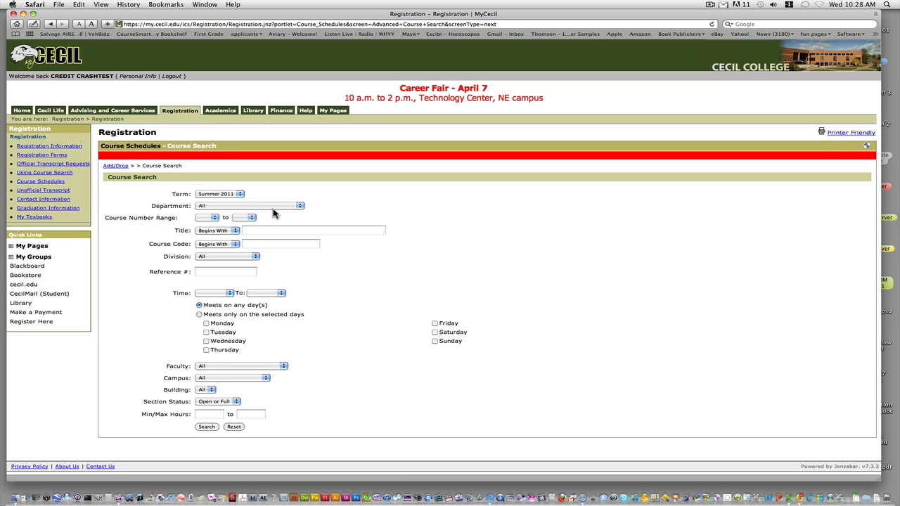
{"action": "mouse_move", "coordinate": [307, 214]}
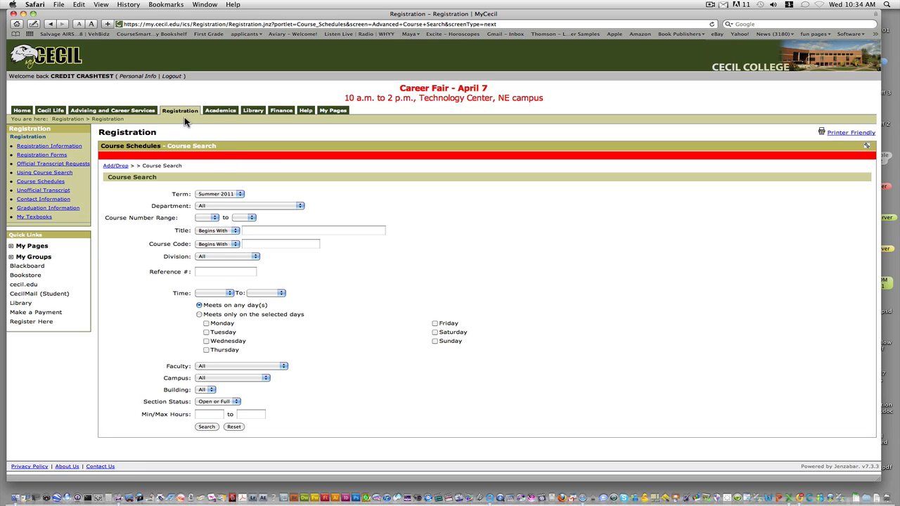
{"action": "left_click", "coordinate": [180, 109]}
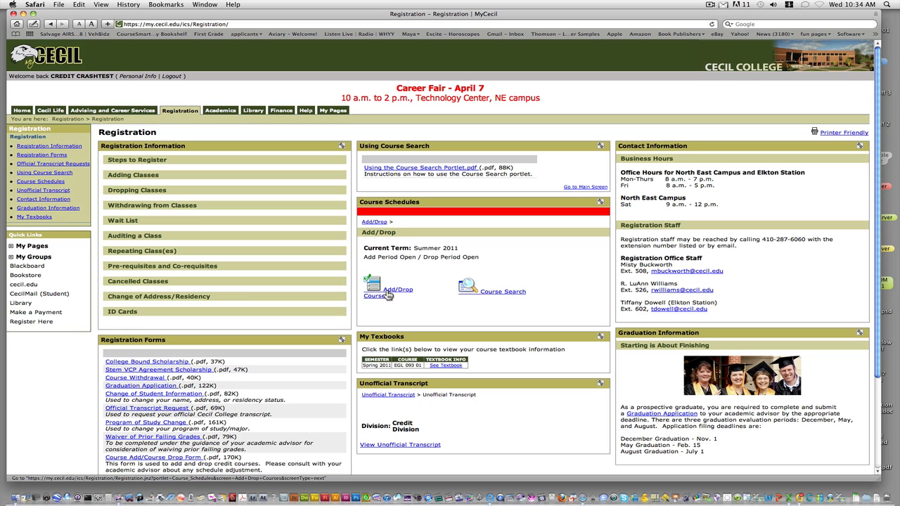
Add VCP 101 01 Photography I to the Summer 2011 schedule via Course Code 1 'vcp 101'.
{"action": "left_click", "coordinate": [398, 290]}
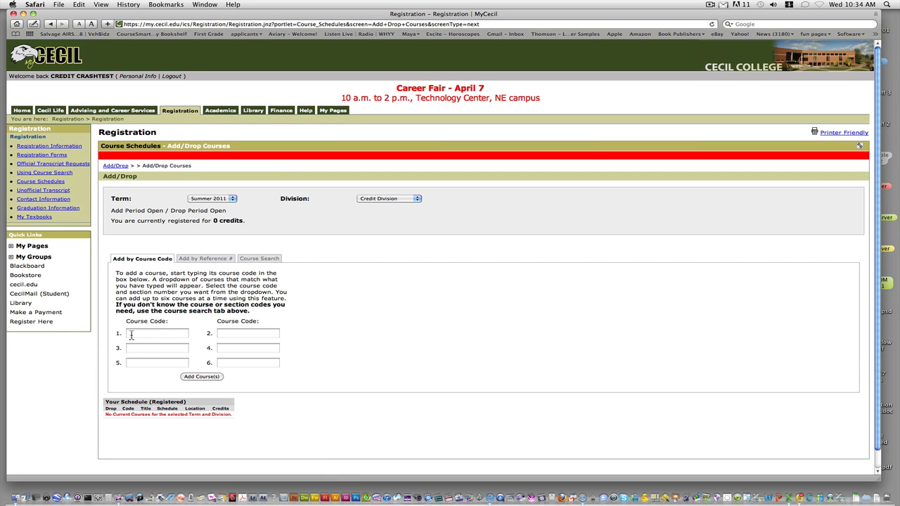
{"action": "left_click", "coordinate": [157, 333]}
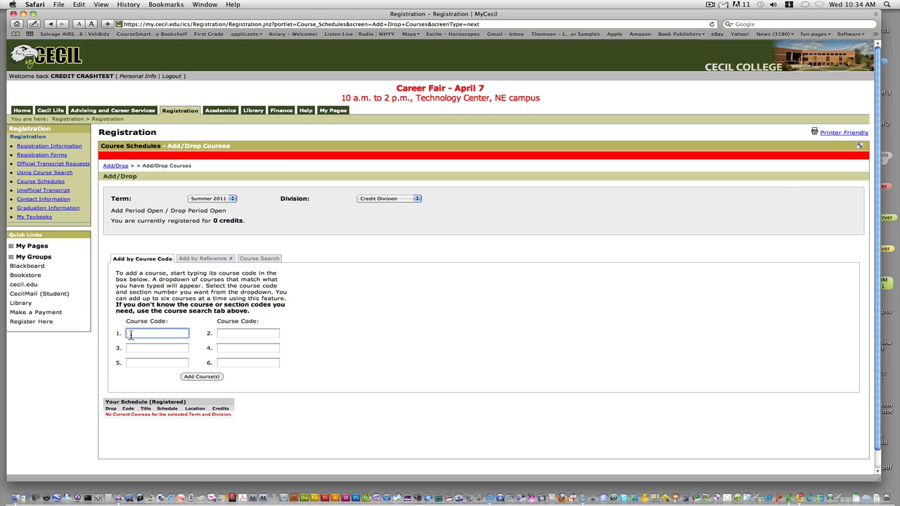
{"action": "type", "text": "vcp"}
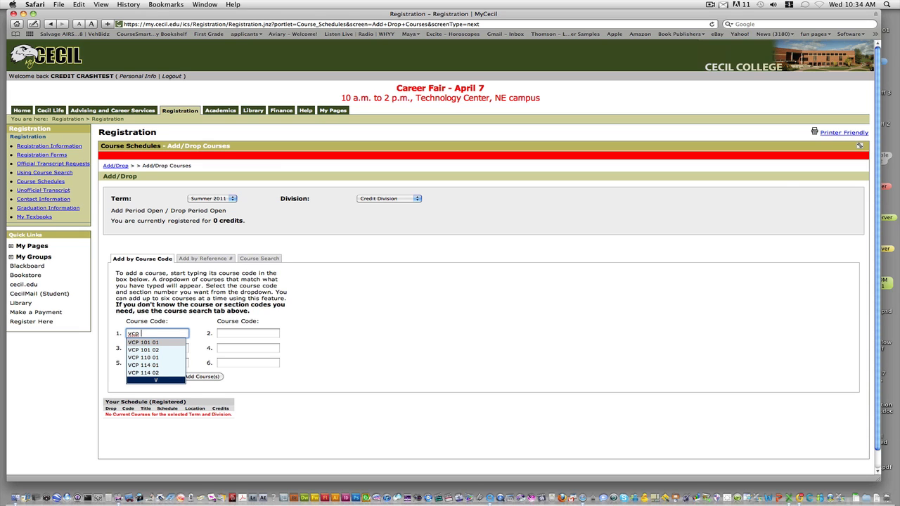
{"action": "type", "text": "101"}
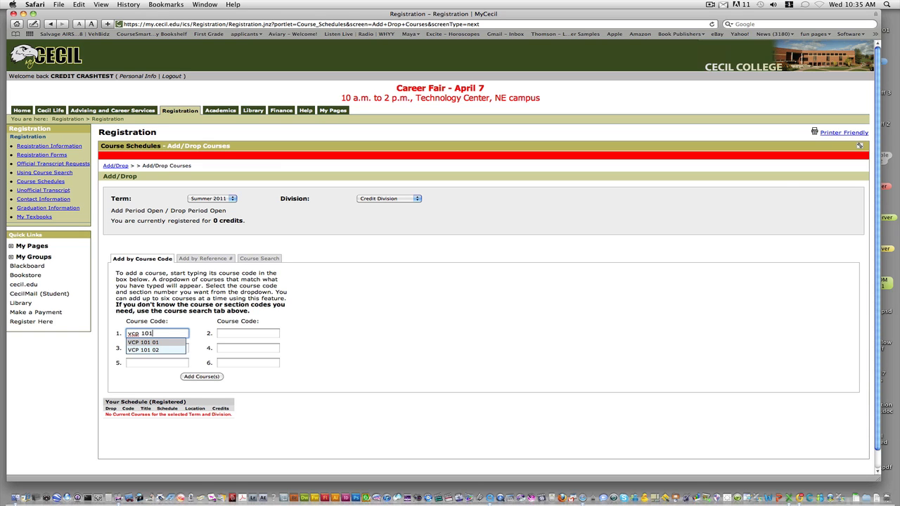
{"action": "mouse_move", "coordinate": [188, 357]}
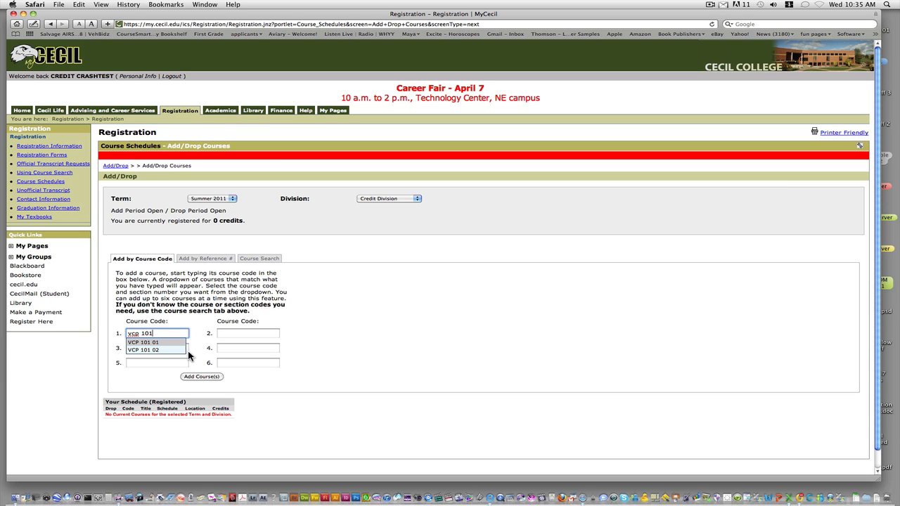
{"action": "left_click", "coordinate": [143, 343]}
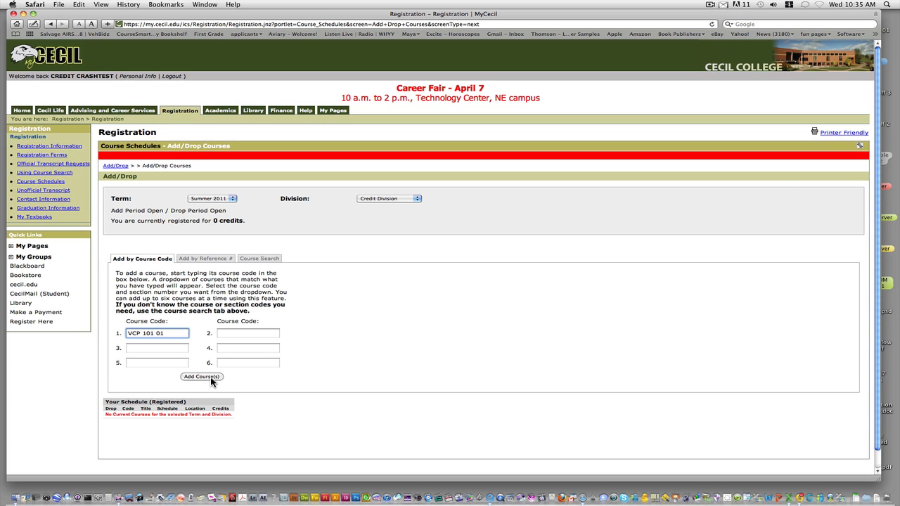
{"action": "left_click", "coordinate": [203, 377]}
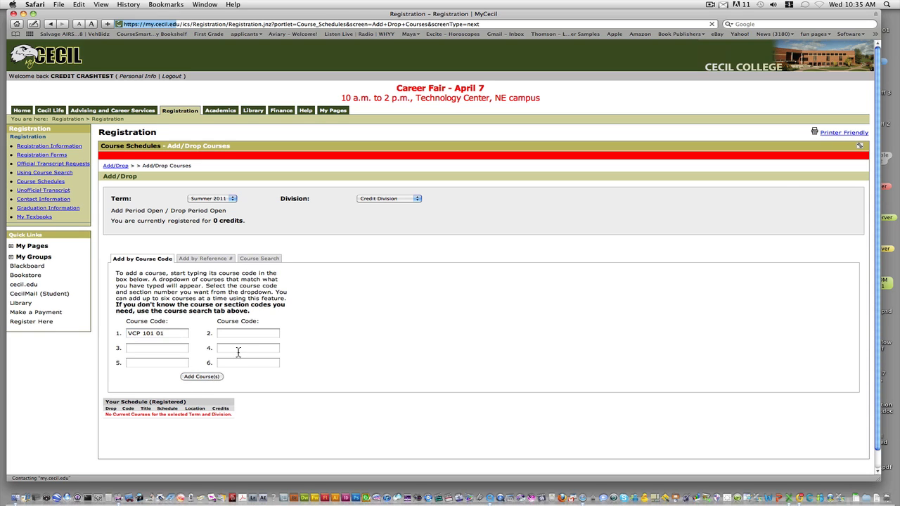
{"action": "left_click", "coordinate": [202, 377]}
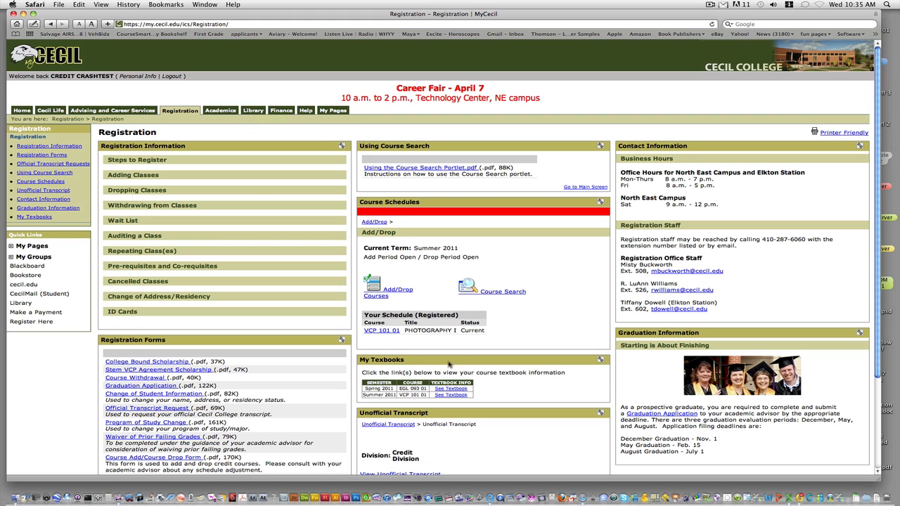
{"action": "mouse_move", "coordinate": [430, 371]}
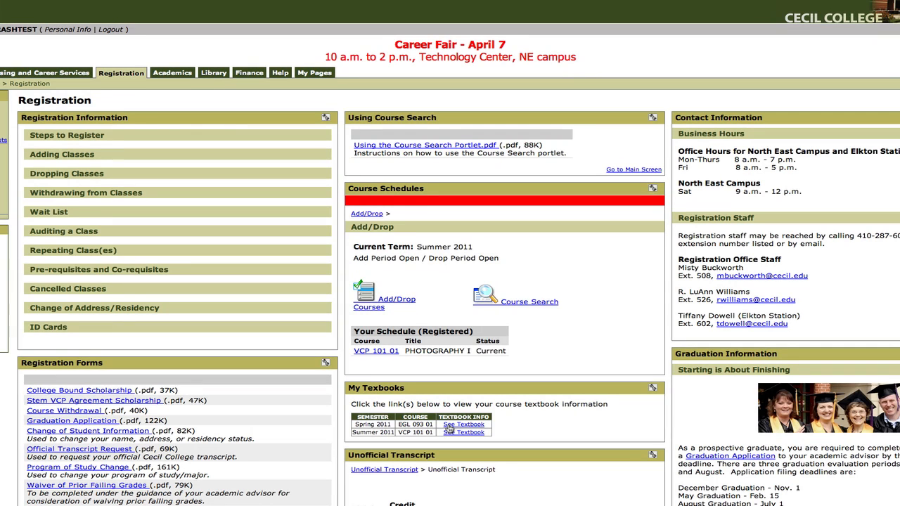
View the Spring 2011 EGL 093 01 textbook list with required titles and prices.
{"action": "left_click", "coordinate": [464, 424]}
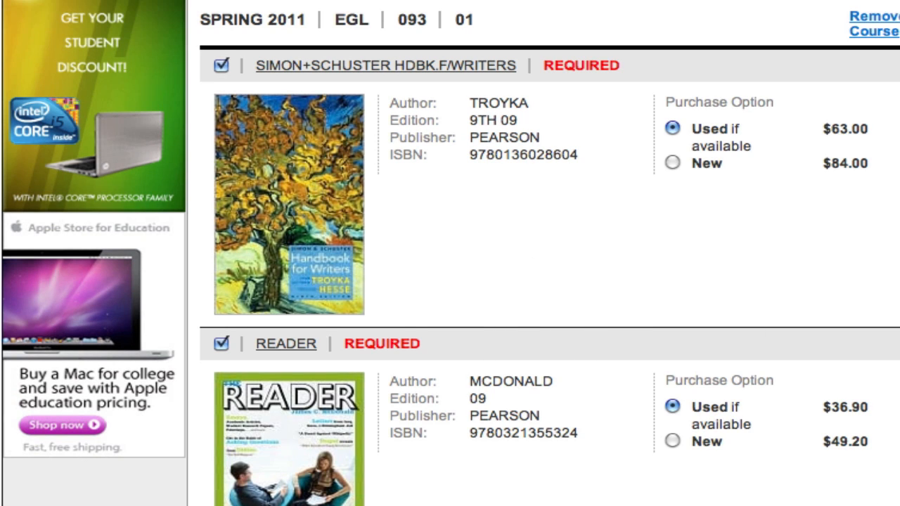
{"action": "scroll", "scroll_direction": "down", "scroll_amount": 3}
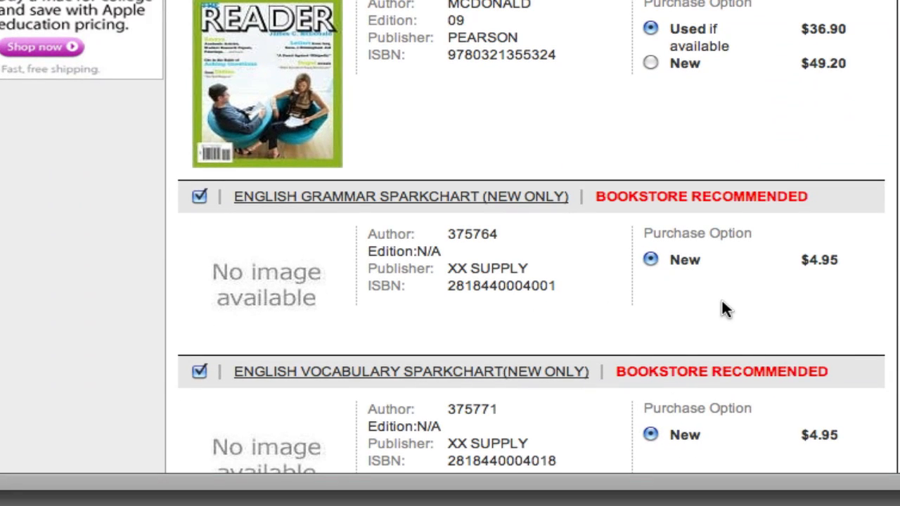
{"action": "mouse_move", "coordinate": [759, 331]}
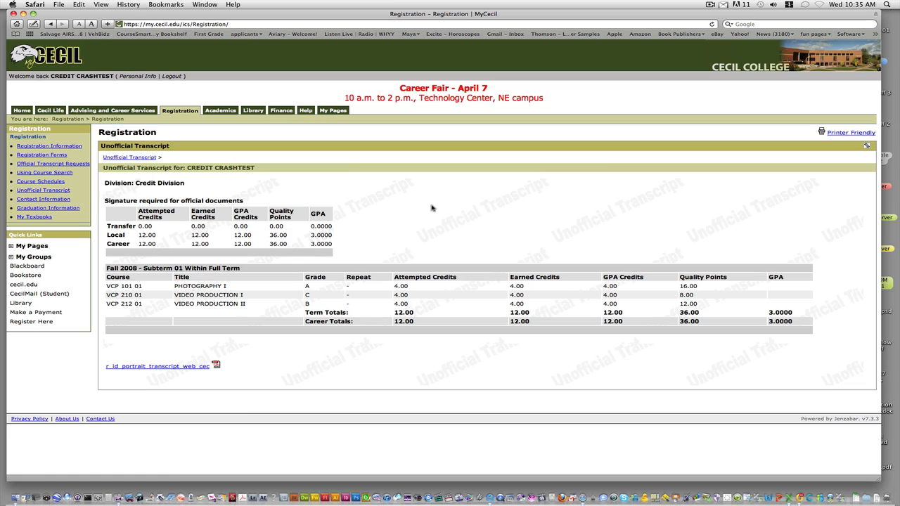
{"action": "mouse_move", "coordinate": [391, 194]}
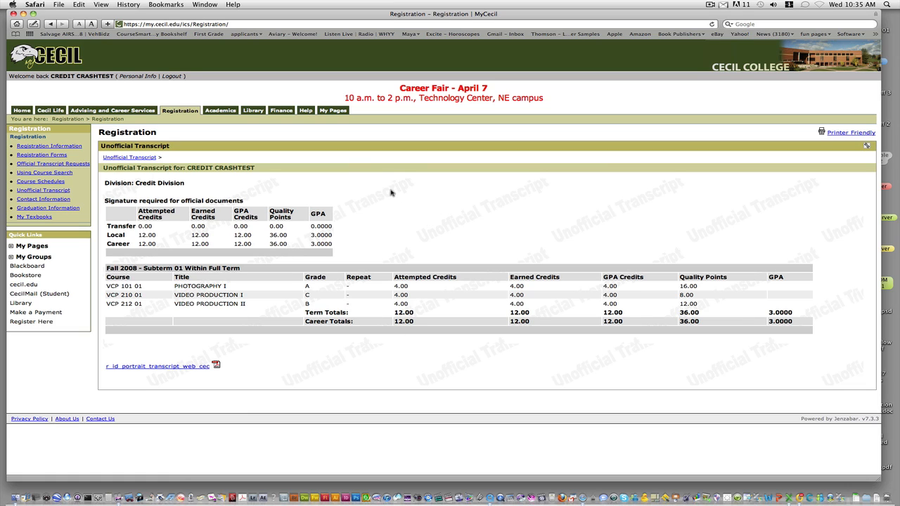
{"action": "mouse_move", "coordinate": [388, 194]}
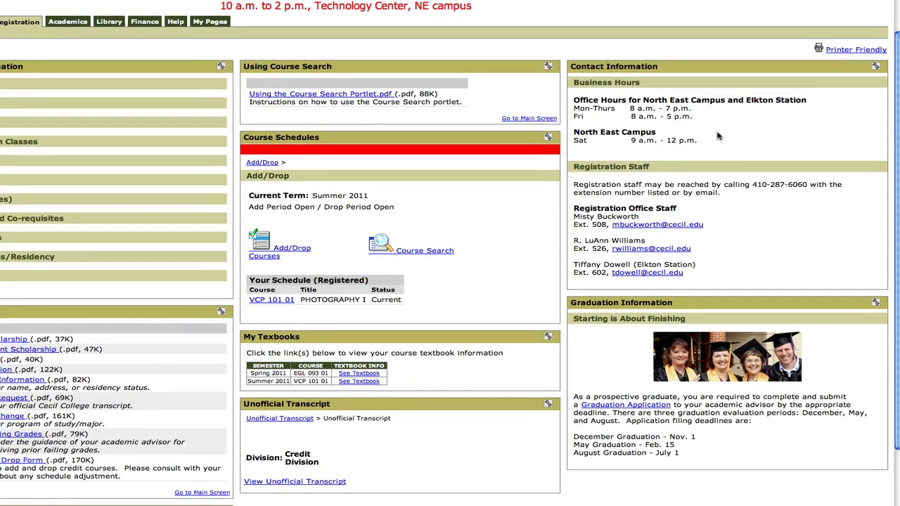
{"action": "mouse_move", "coordinate": [737, 139]}
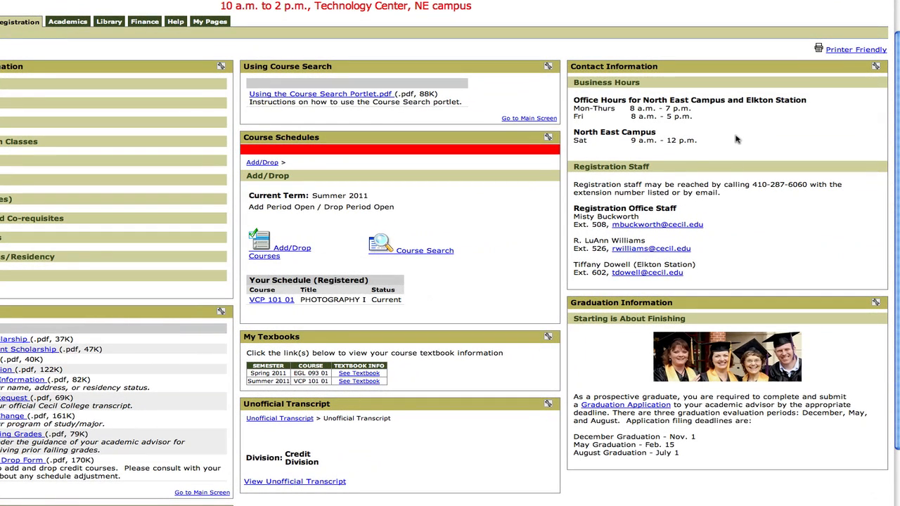
{"action": "mouse_move", "coordinate": [714, 274]}
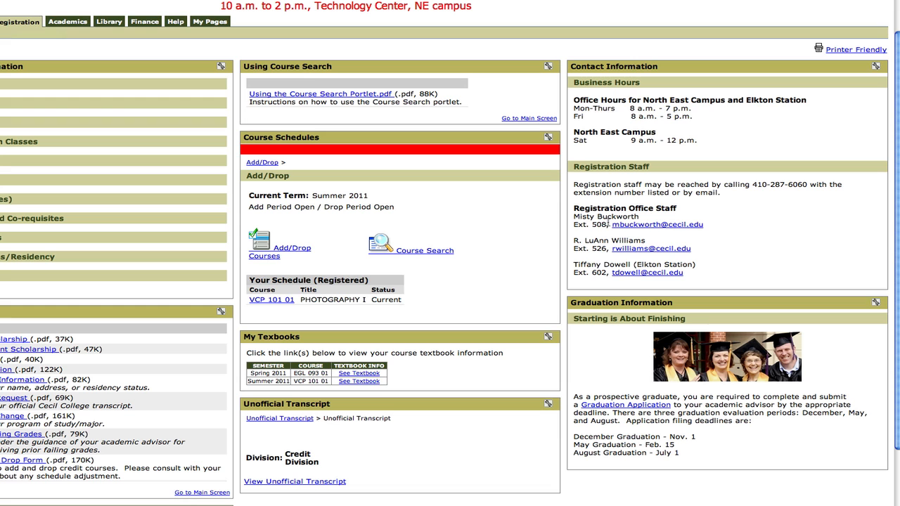
{"action": "mouse_move", "coordinate": [607, 385]}
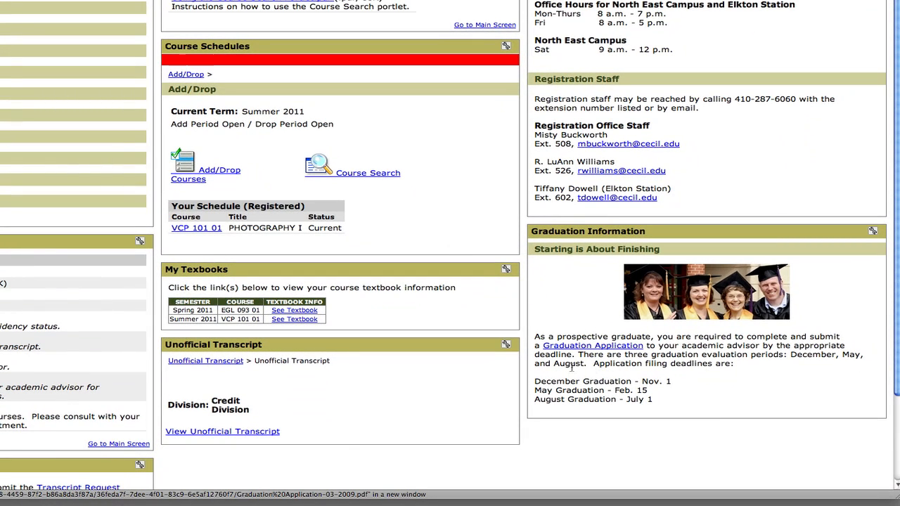
{"action": "mouse_move", "coordinate": [606, 350]}
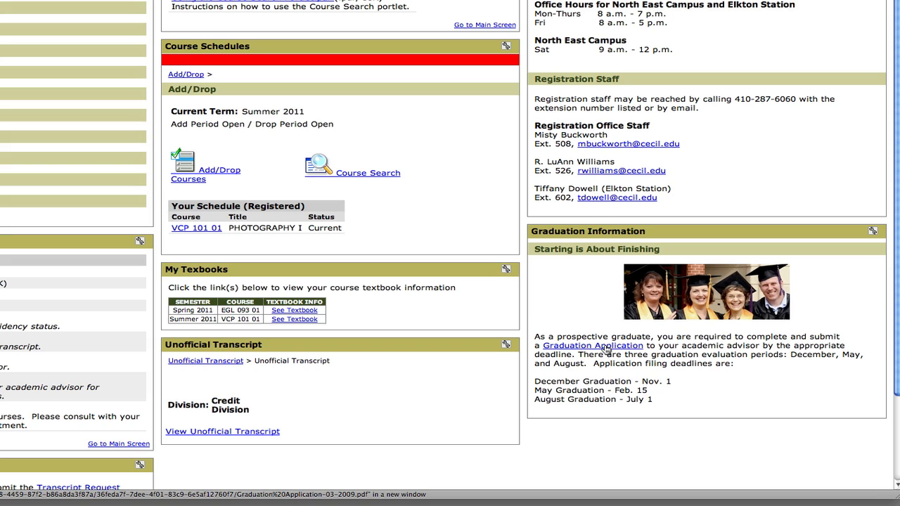
{"action": "mouse_move", "coordinate": [372, 296]}
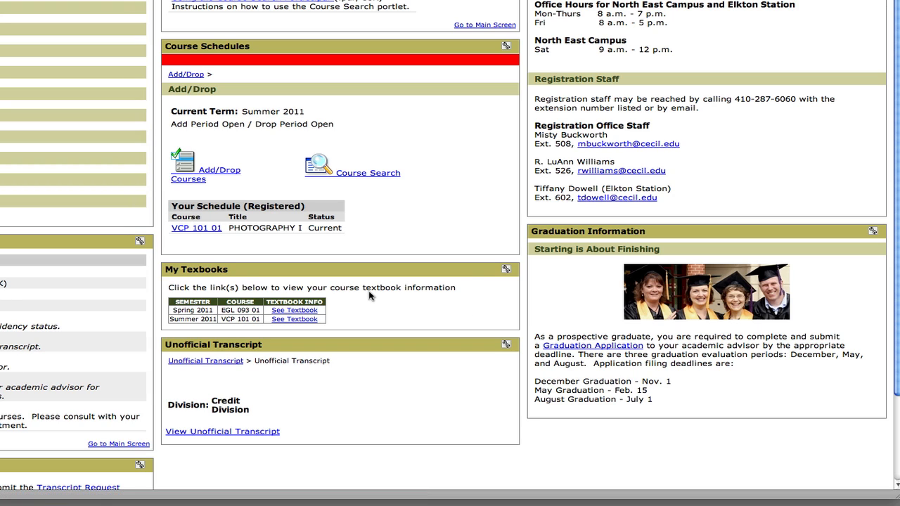
{"action": "mouse_move", "coordinate": [378, 296]}
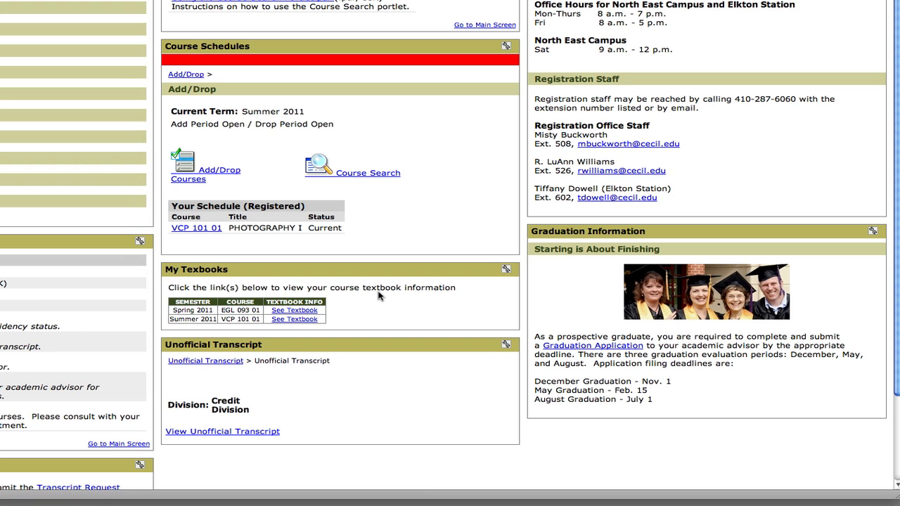
{"action": "mouse_move", "coordinate": [383, 301]}
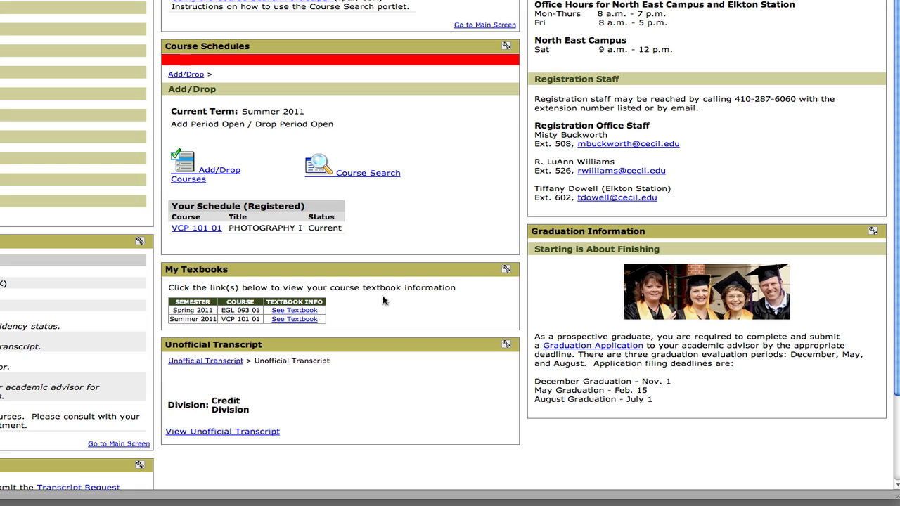